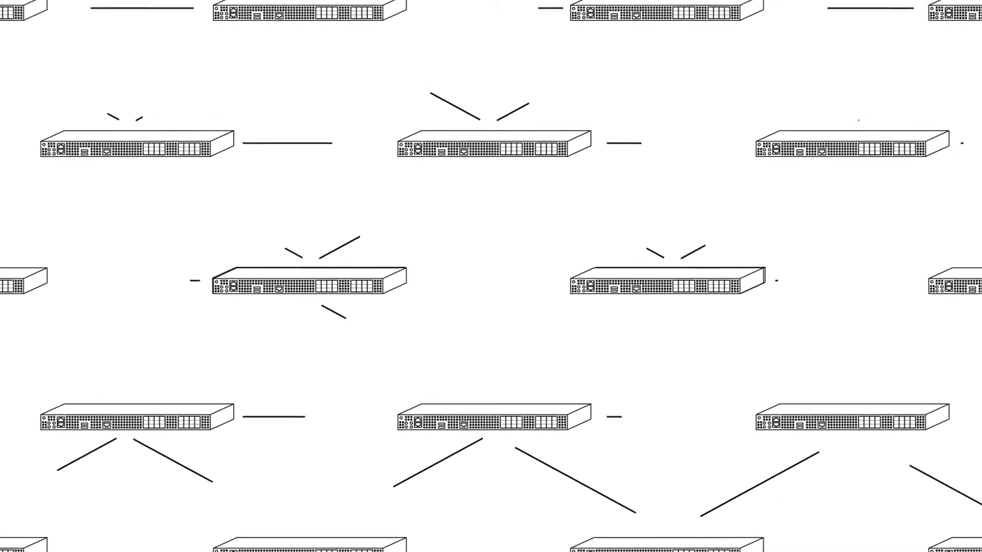
scroll(down, 3)
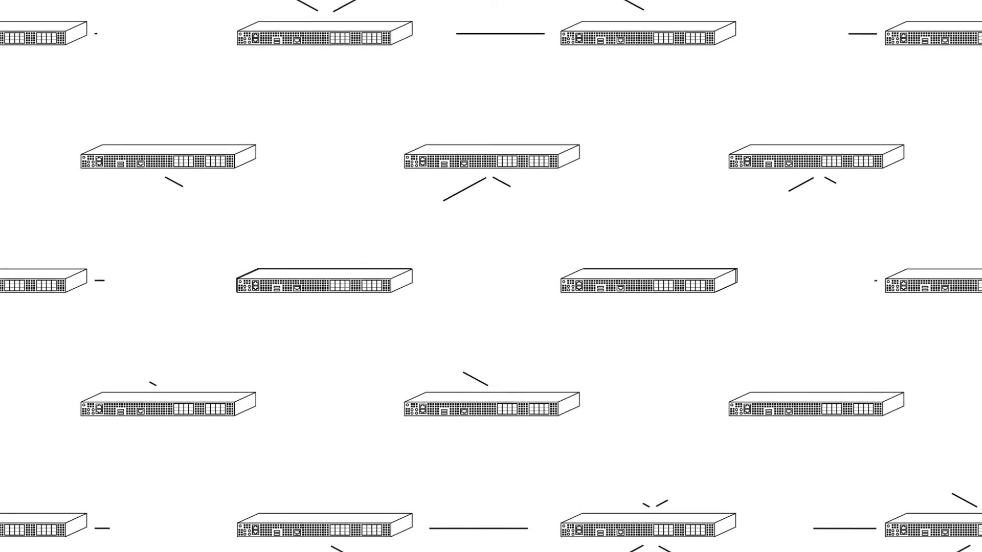